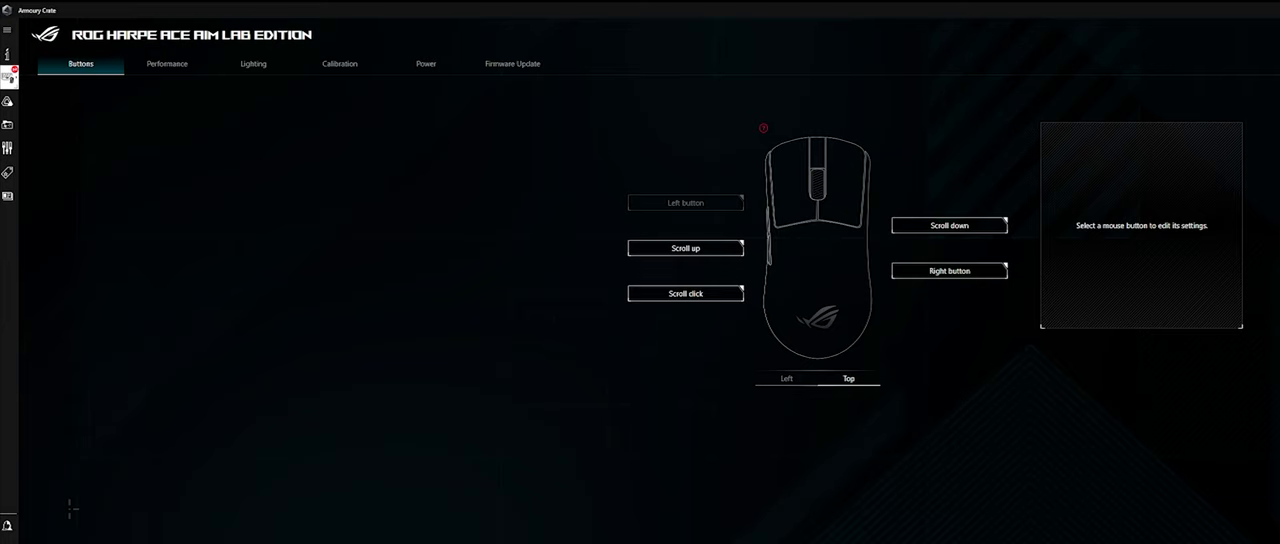
{"action": "mouse_move", "coordinate": [1014, 477]}
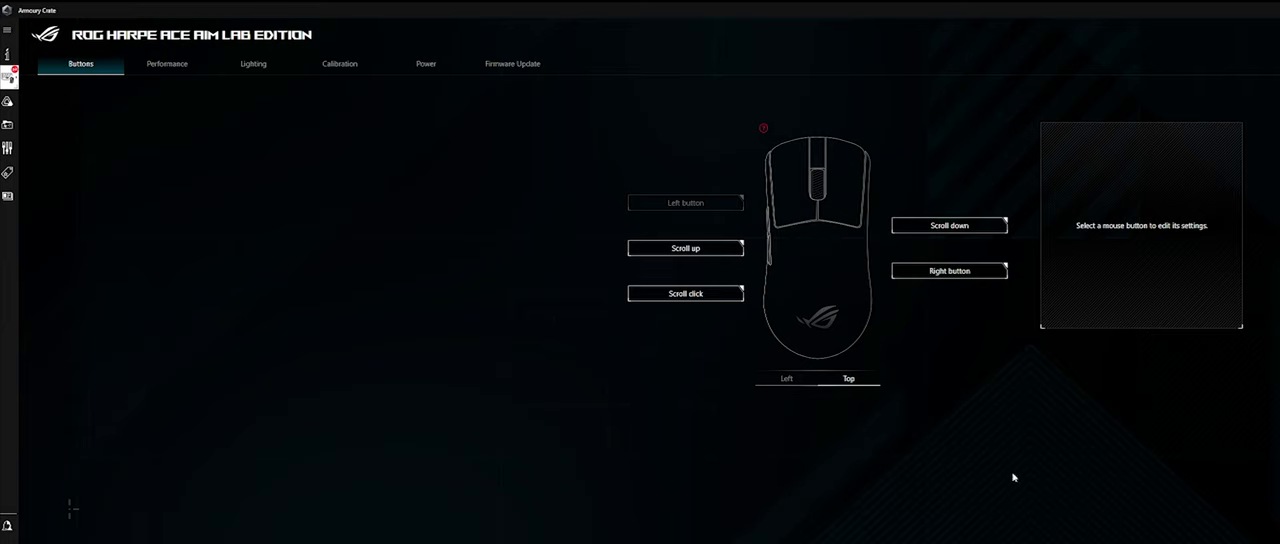
- Review the Harpe Ace performance page: DPI stages 400–3200, 1000 Hz polling, zero acceleration
{"action": "left_click", "coordinate": [166, 64]}
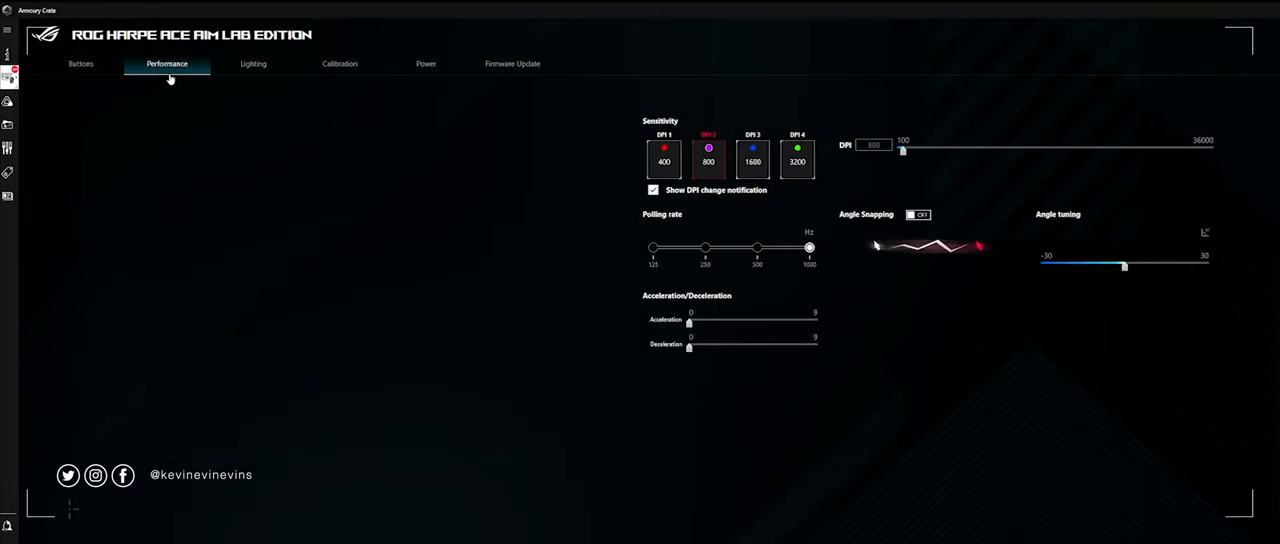
{"action": "mouse_move", "coordinate": [587, 291]}
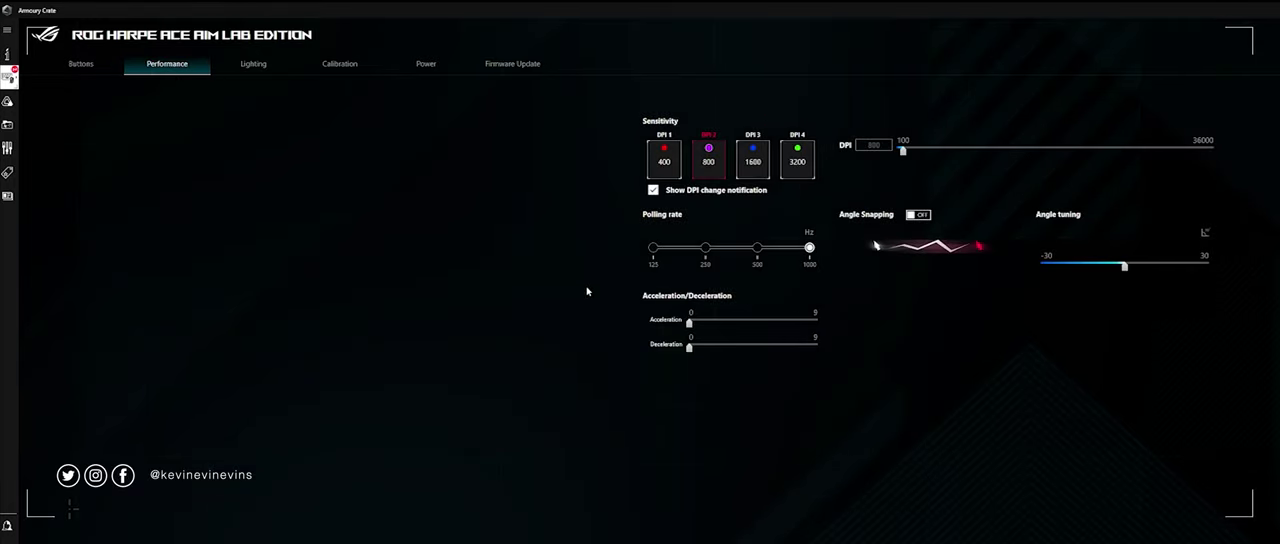
{"action": "mouse_move", "coordinate": [587, 217]}
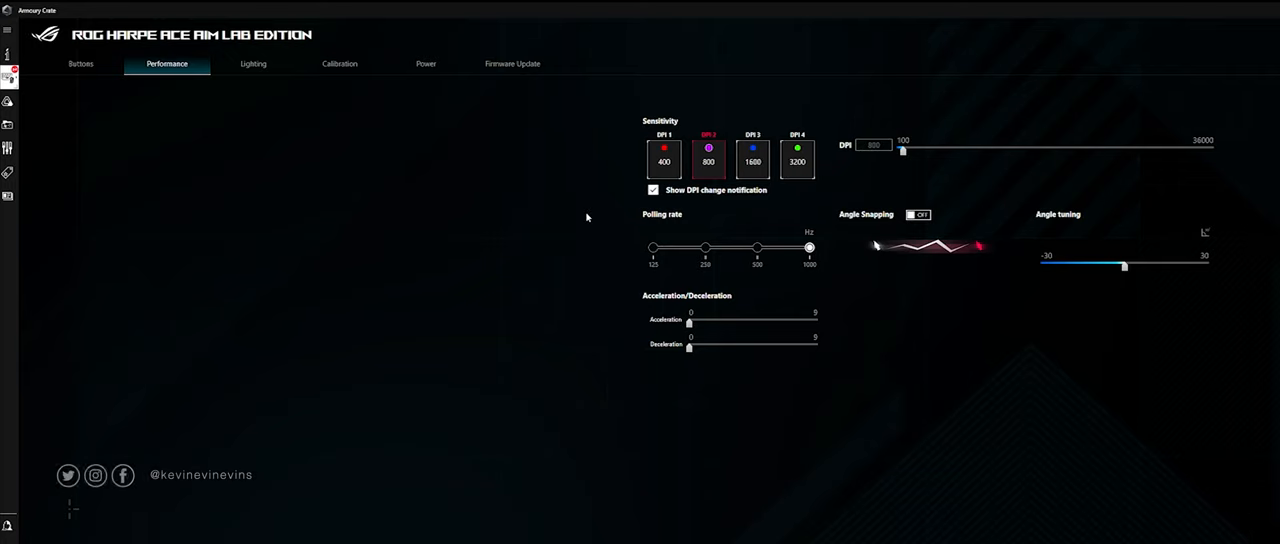
{"action": "mouse_move", "coordinate": [601, 224]}
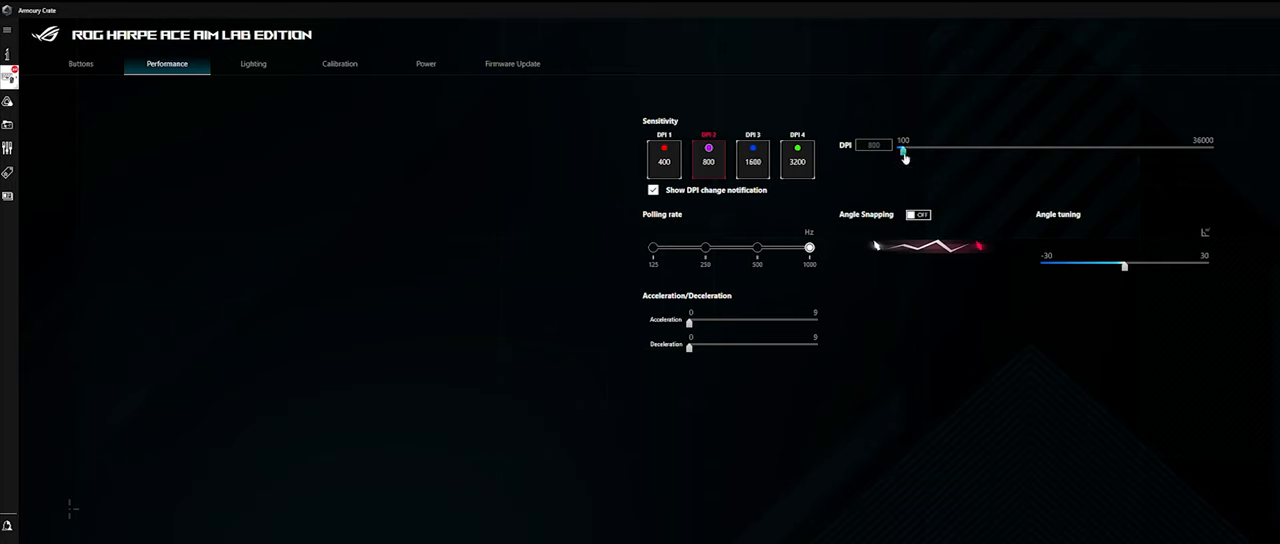
{"action": "left_click_drag", "start_coordinate": [902, 148], "coordinate": [1197, 148]}
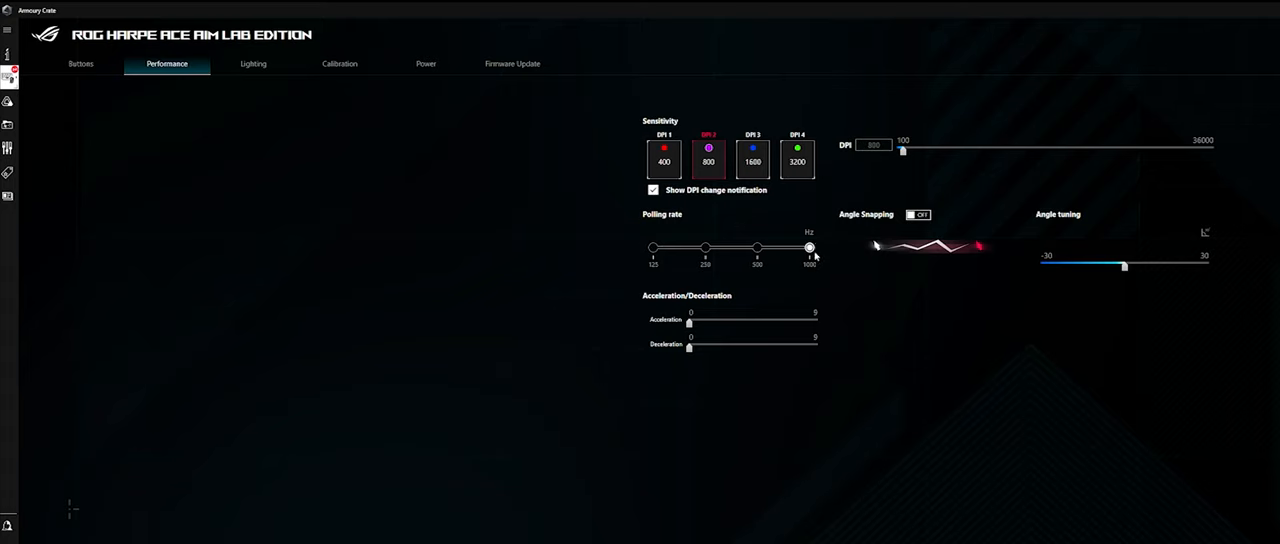
{"action": "mouse_move", "coordinate": [740, 355]}
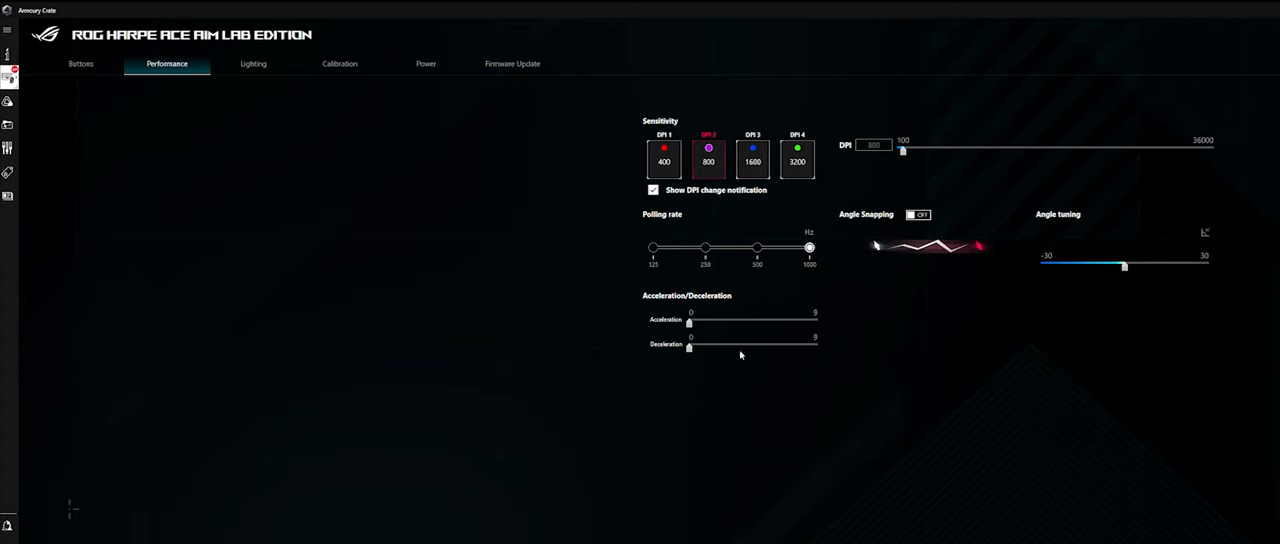
{"action": "mouse_move", "coordinate": [955, 222]}
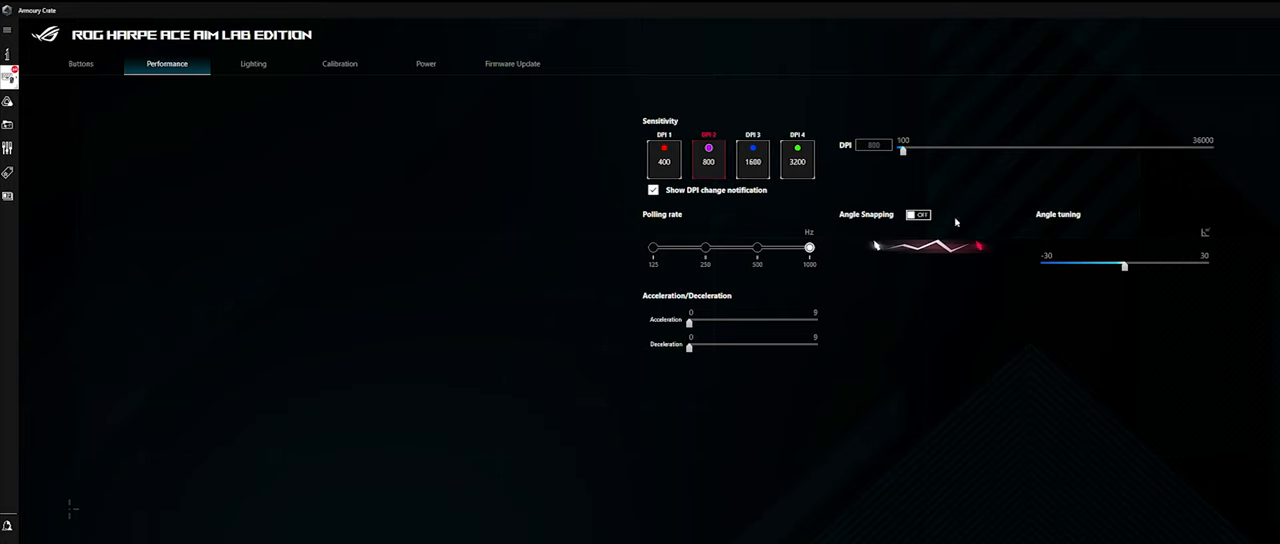
{"action": "mouse_move", "coordinate": [925, 207]}
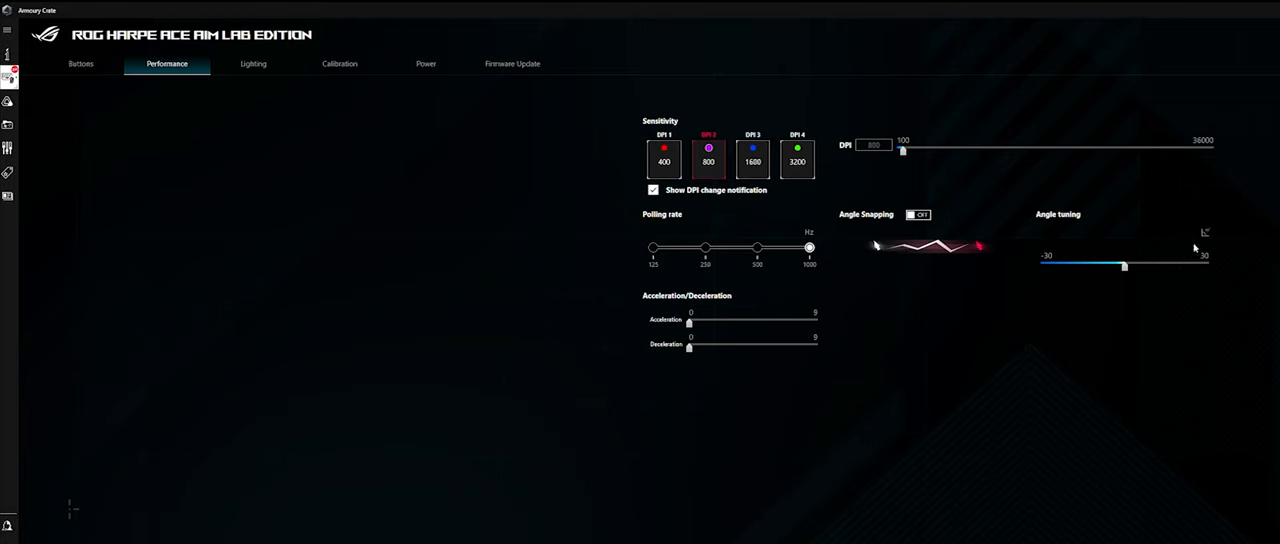
{"action": "mouse_move", "coordinate": [1097, 345]}
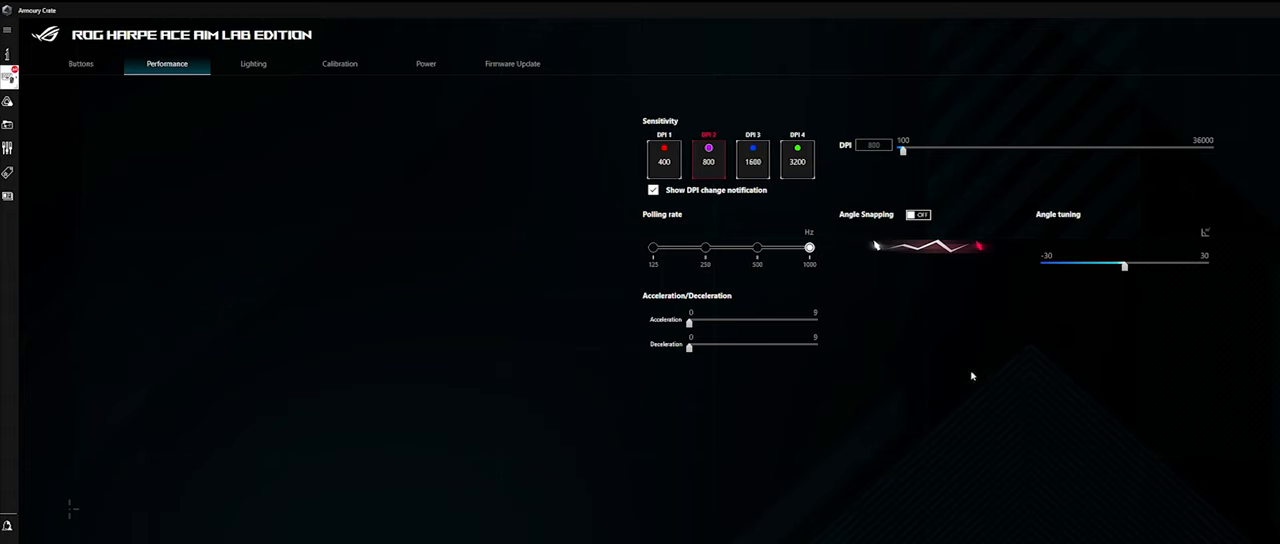
{"action": "mouse_move", "coordinate": [1071, 396]}
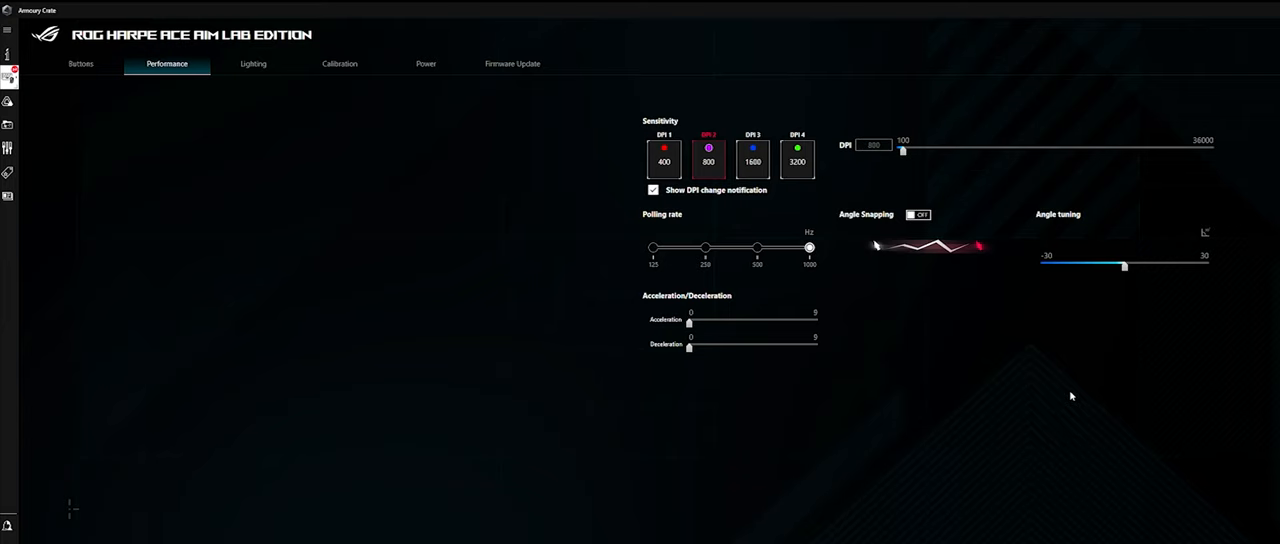
{"action": "mouse_move", "coordinate": [1110, 374]}
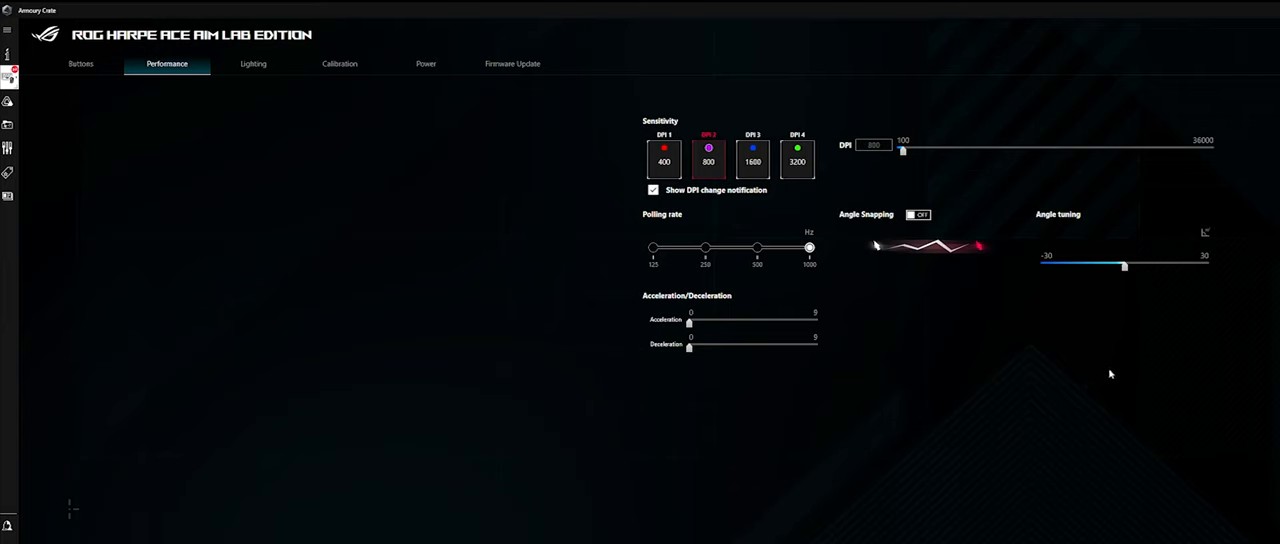
{"action": "mouse_move", "coordinate": [1097, 373]}
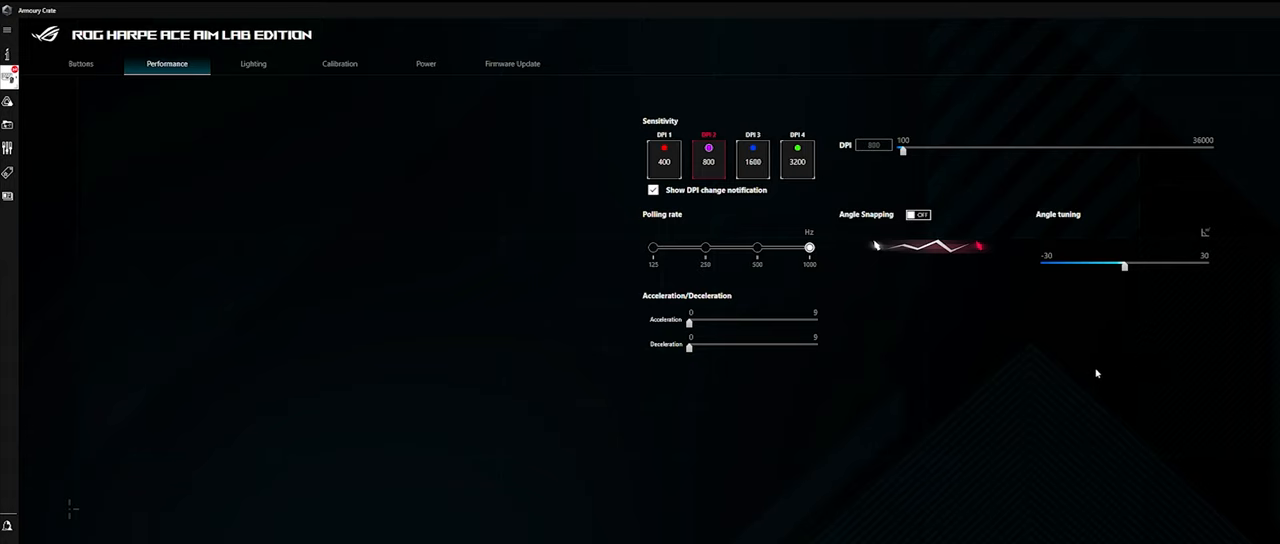
{"action": "mouse_move", "coordinate": [1102, 363]}
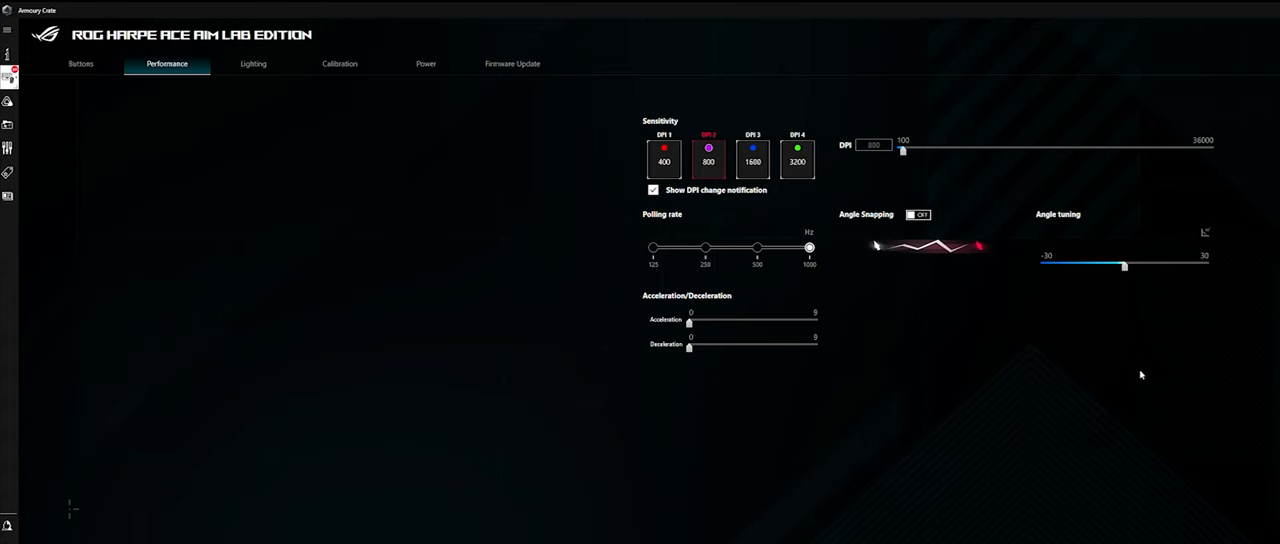
{"action": "mouse_move", "coordinate": [1154, 355]}
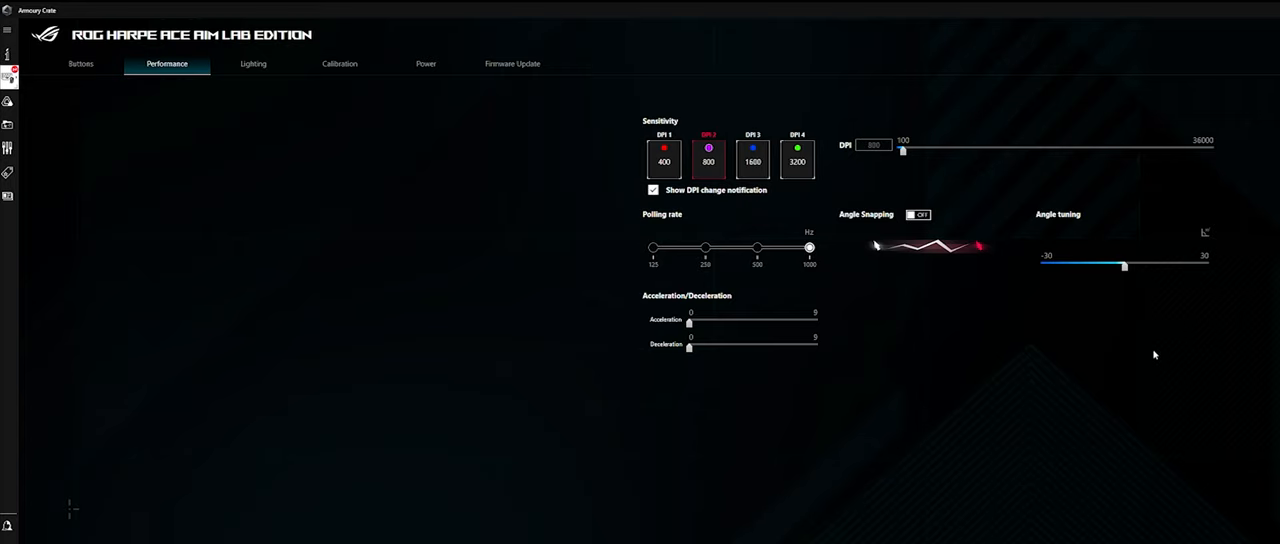
{"action": "mouse_move", "coordinate": [1065, 379]}
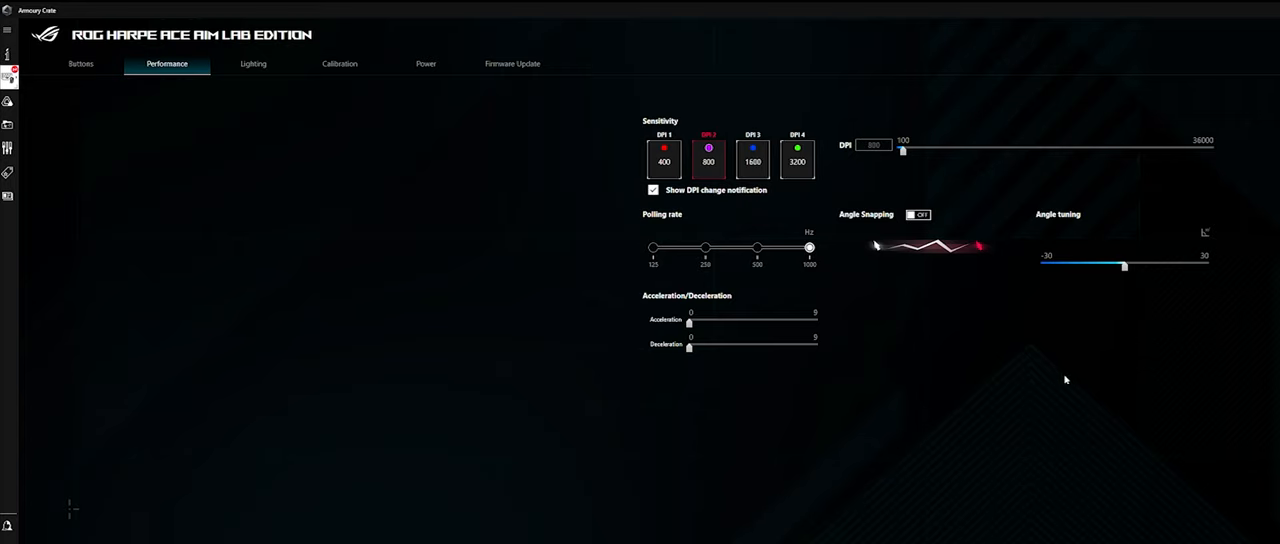
- Switch the mouse lighting effect to Battery Mode with red, blue and green battery levels
{"action": "left_click", "coordinate": [253, 63]}
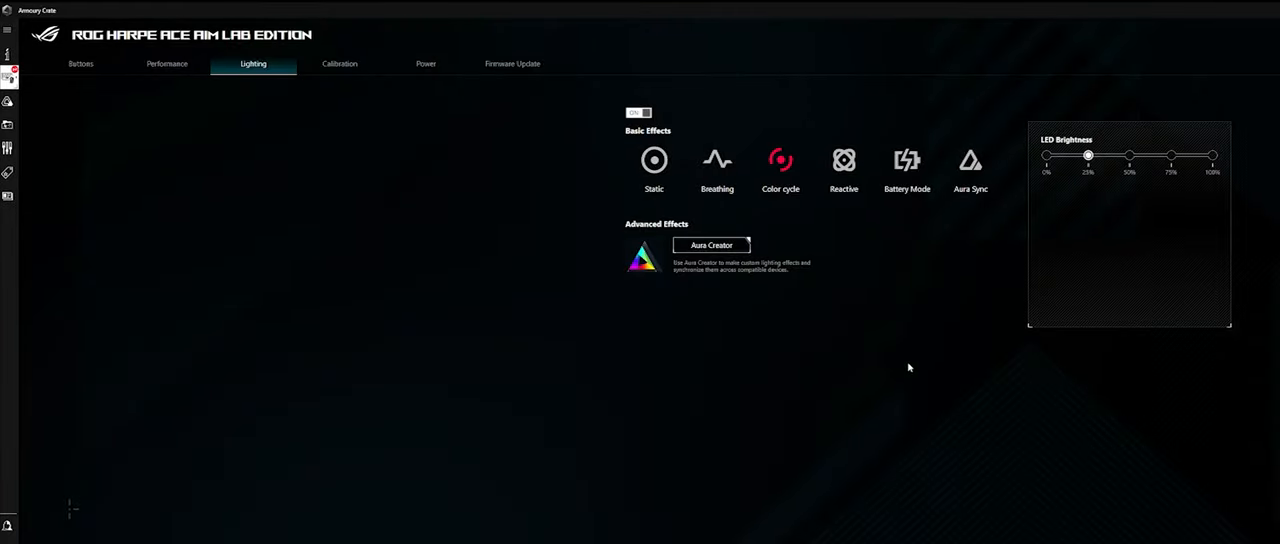
{"action": "mouse_move", "coordinate": [940, 254]}
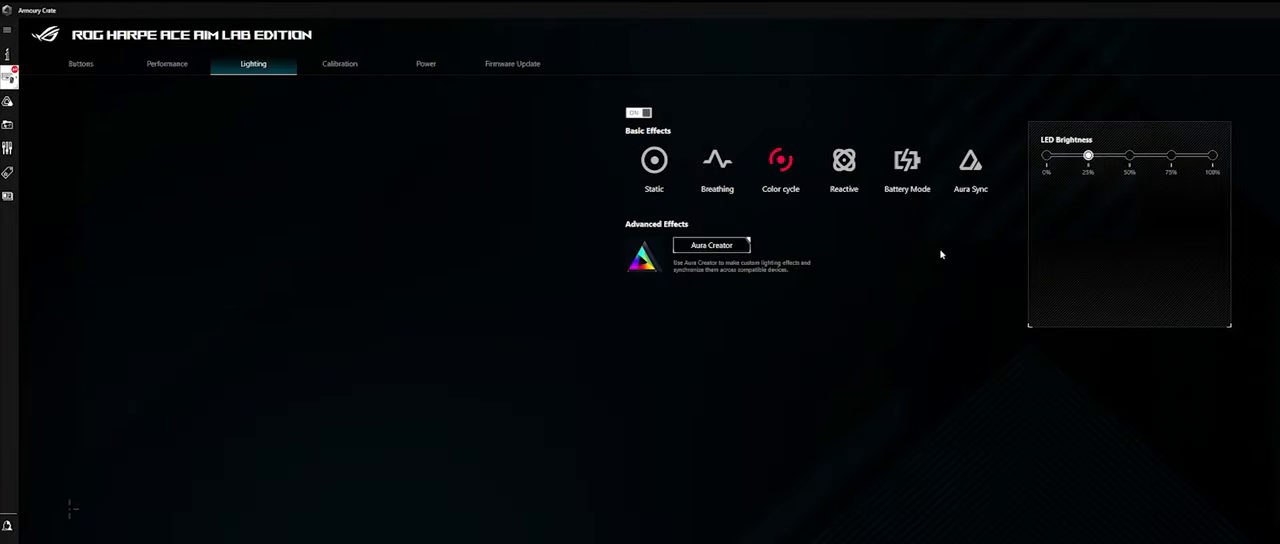
{"action": "mouse_move", "coordinate": [1005, 176]}
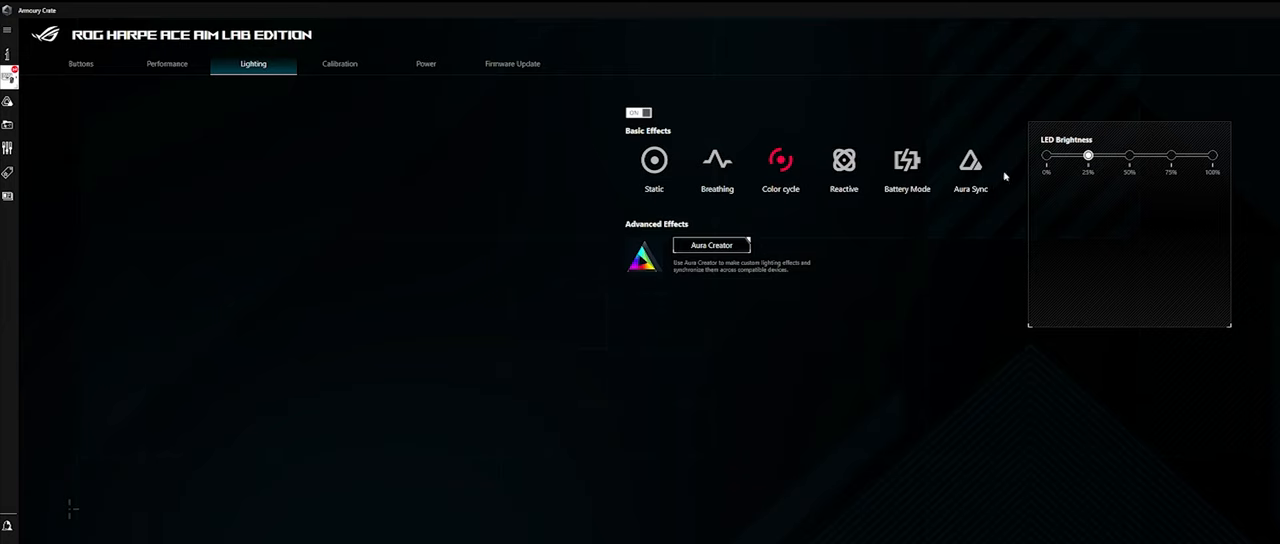
{"action": "left_click", "coordinate": [906, 160]}
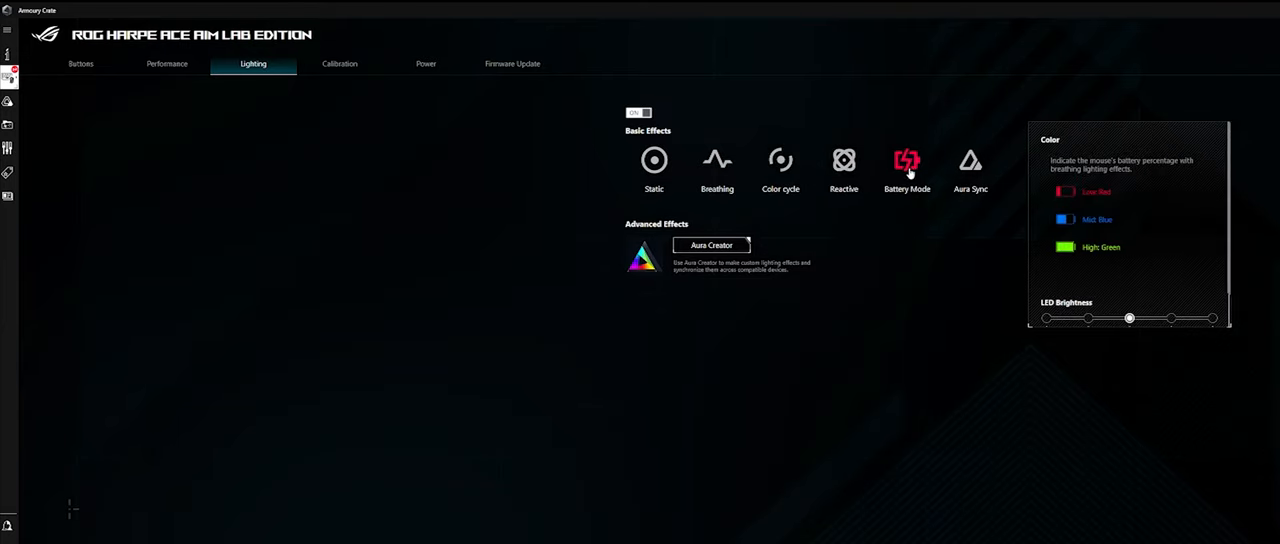
{"action": "mouse_move", "coordinate": [1001, 180]}
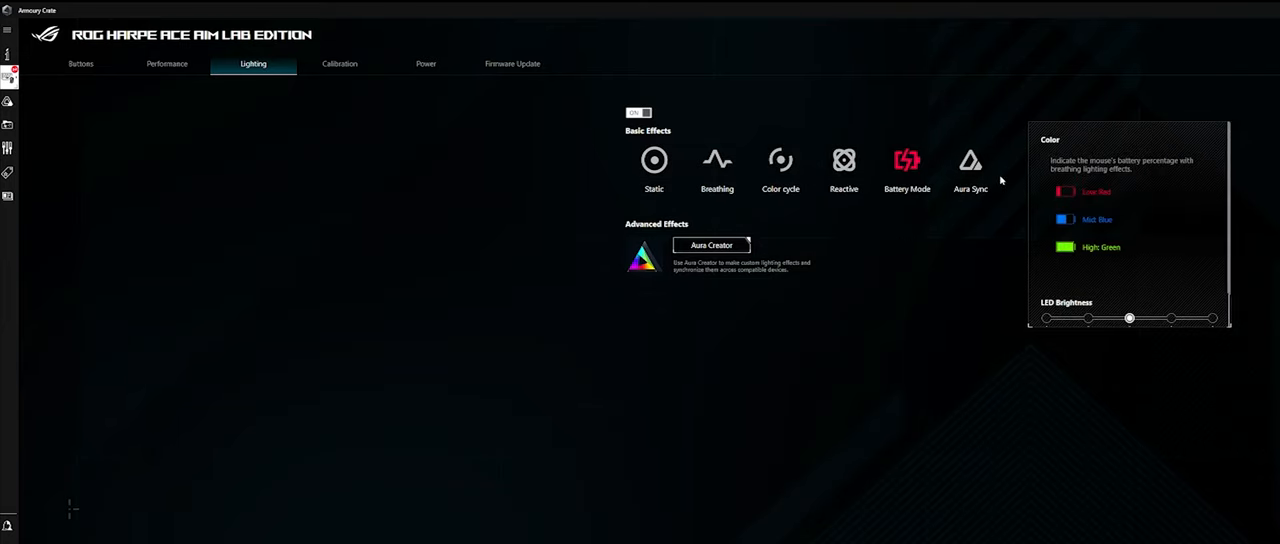
- Choose Manual Calibration on the Calibration page and get a calibration successful notice
{"action": "left_click", "coordinate": [339, 63]}
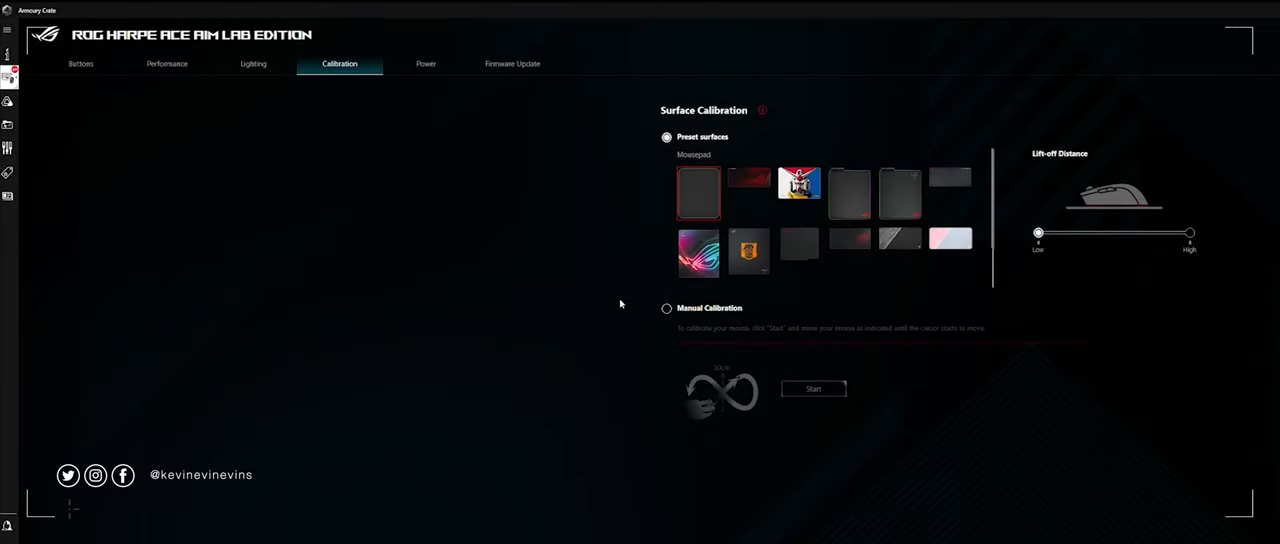
{"action": "mouse_move", "coordinate": [640, 283]}
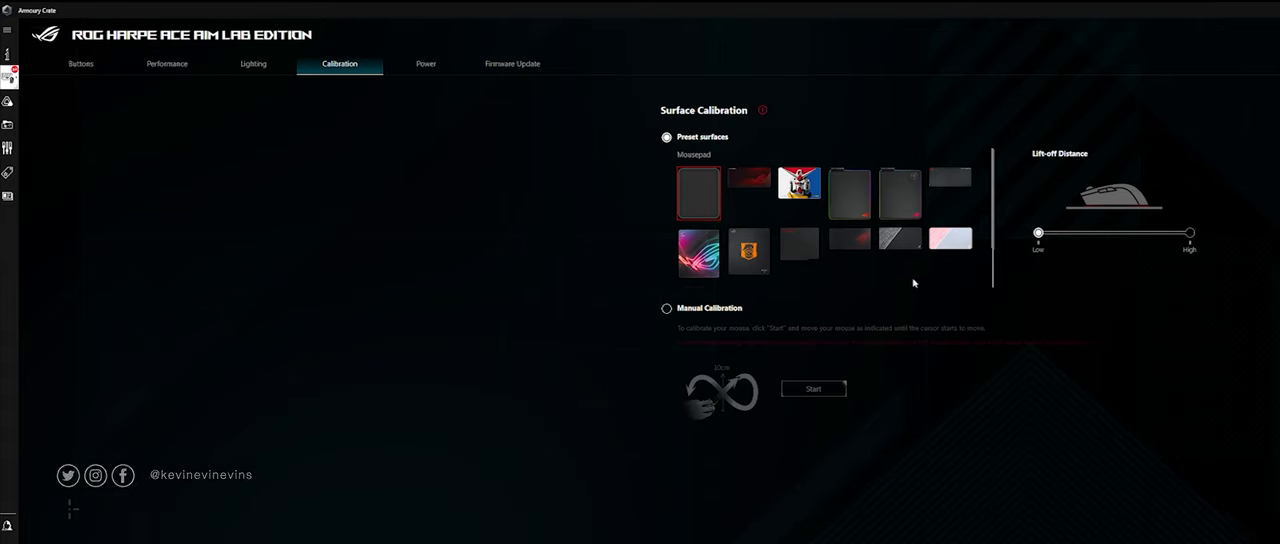
{"action": "mouse_move", "coordinate": [862, 321]}
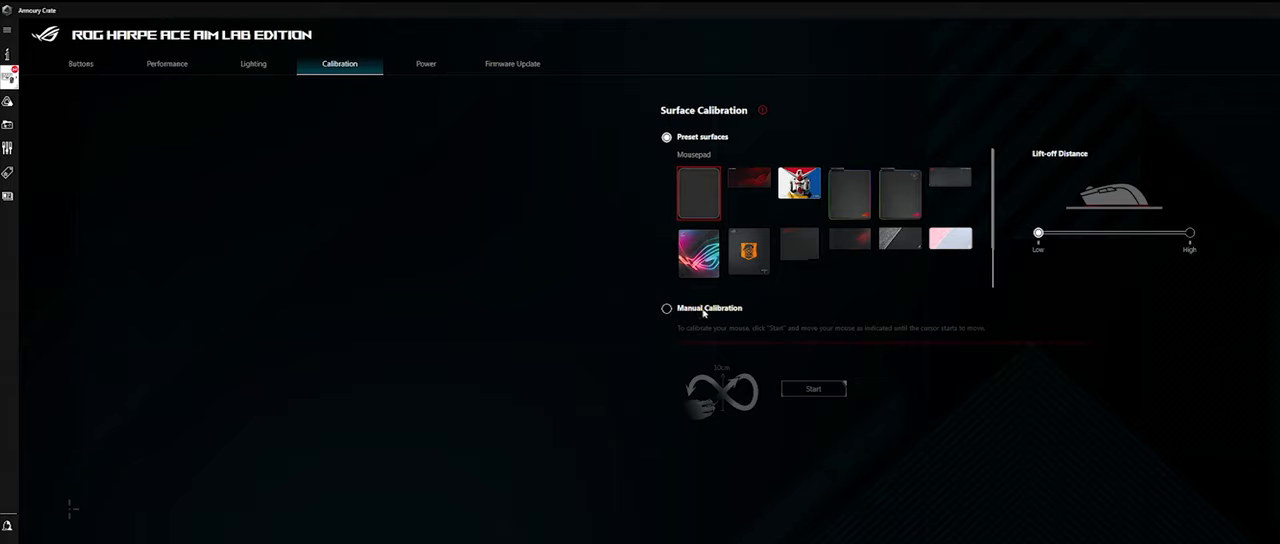
{"action": "left_click", "coordinate": [667, 308]}
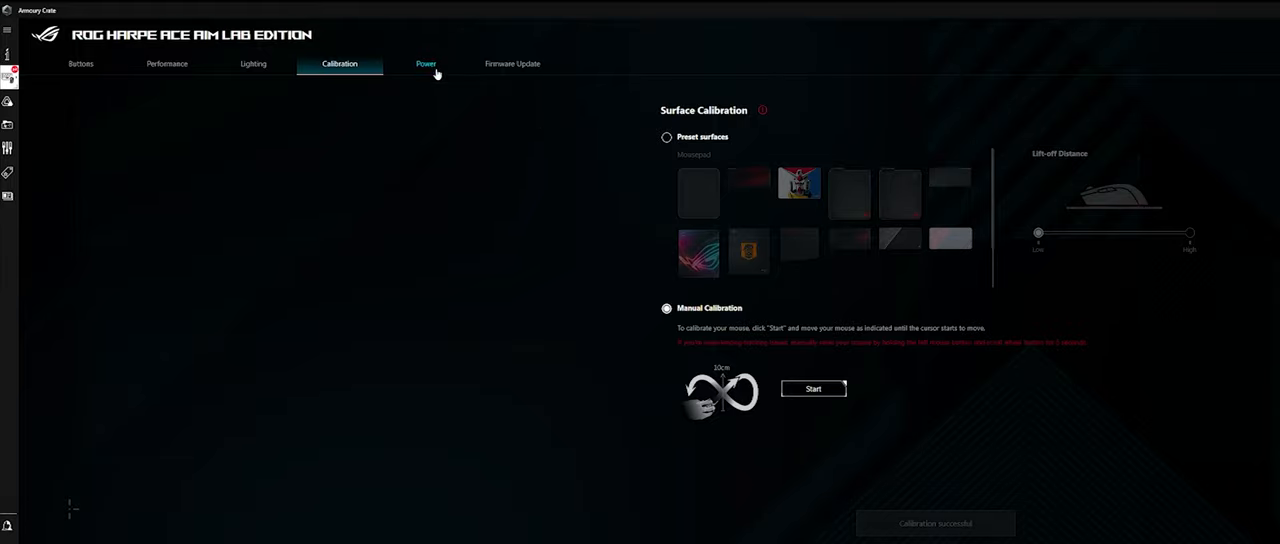
- View the wireless power saving options, showing 41% battery and a 20% lighting alert
{"action": "left_click", "coordinate": [426, 63]}
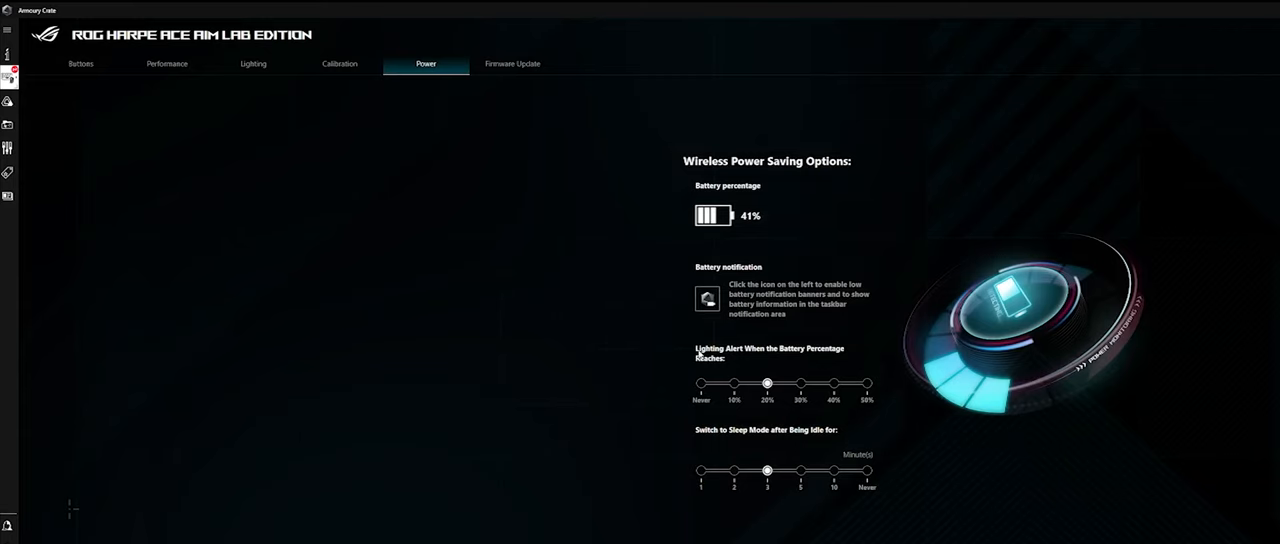
{"action": "mouse_move", "coordinate": [662, 348]}
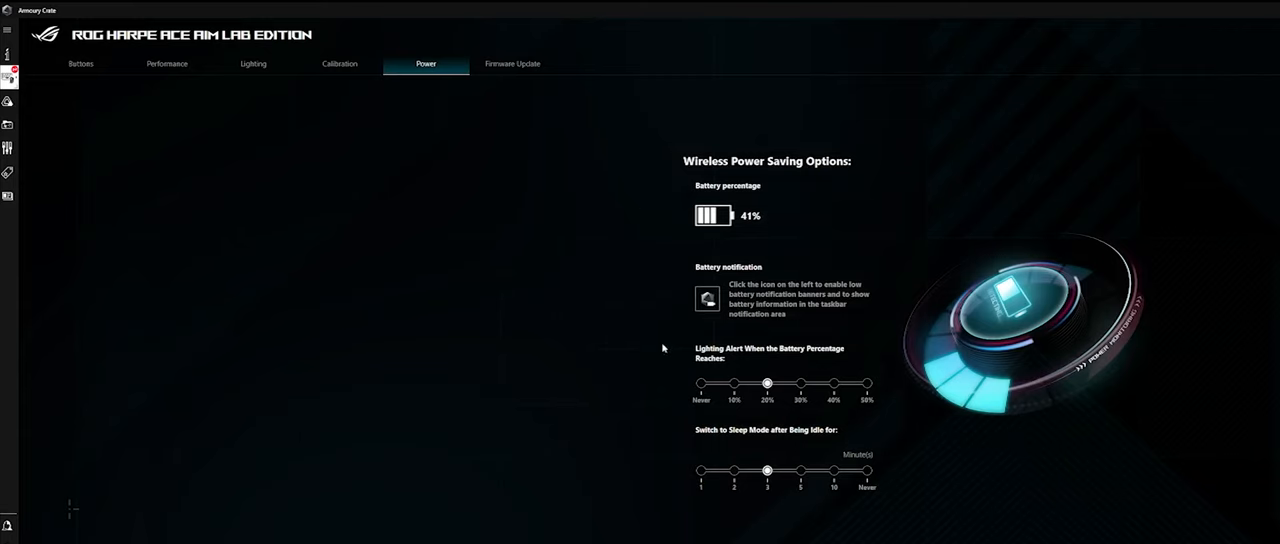
{"action": "mouse_move", "coordinate": [657, 221]}
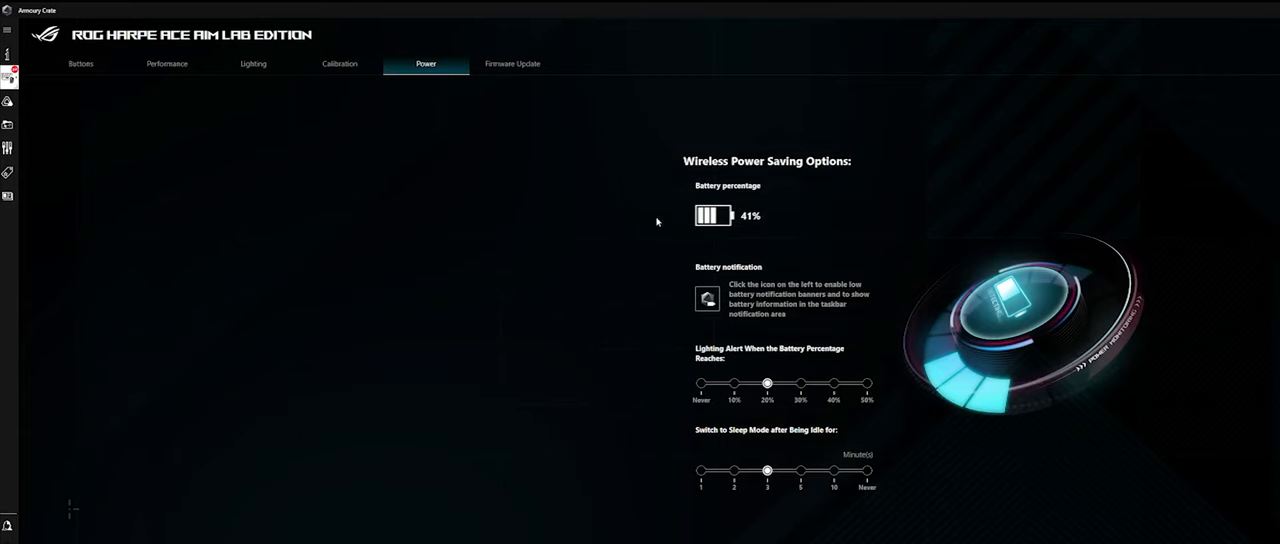
{"action": "mouse_move", "coordinate": [684, 340]}
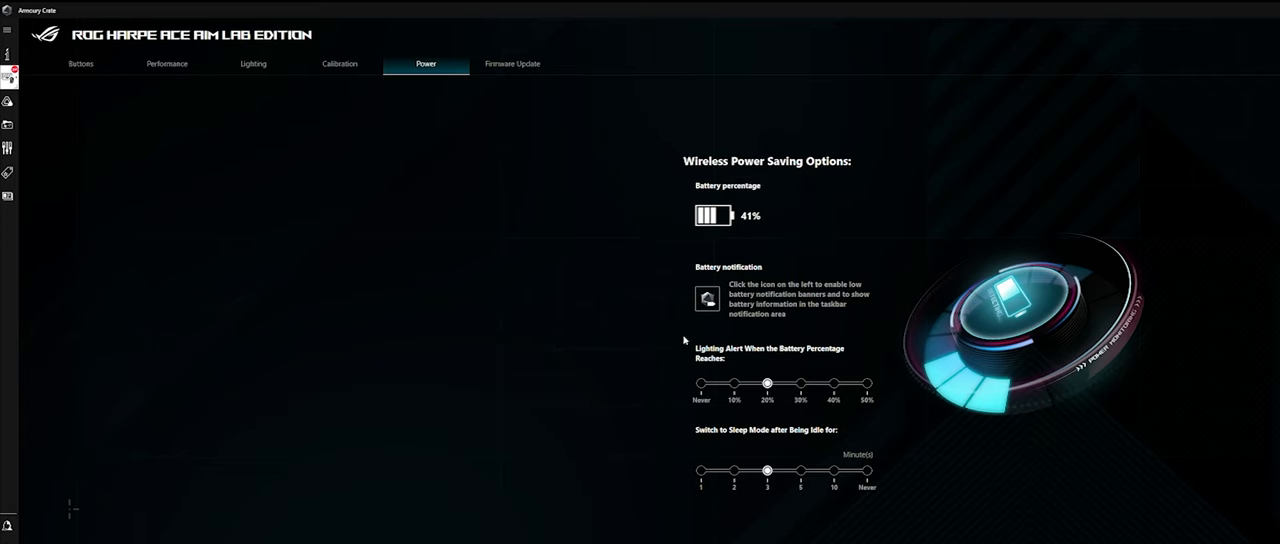
{"action": "mouse_move", "coordinate": [715, 417]}
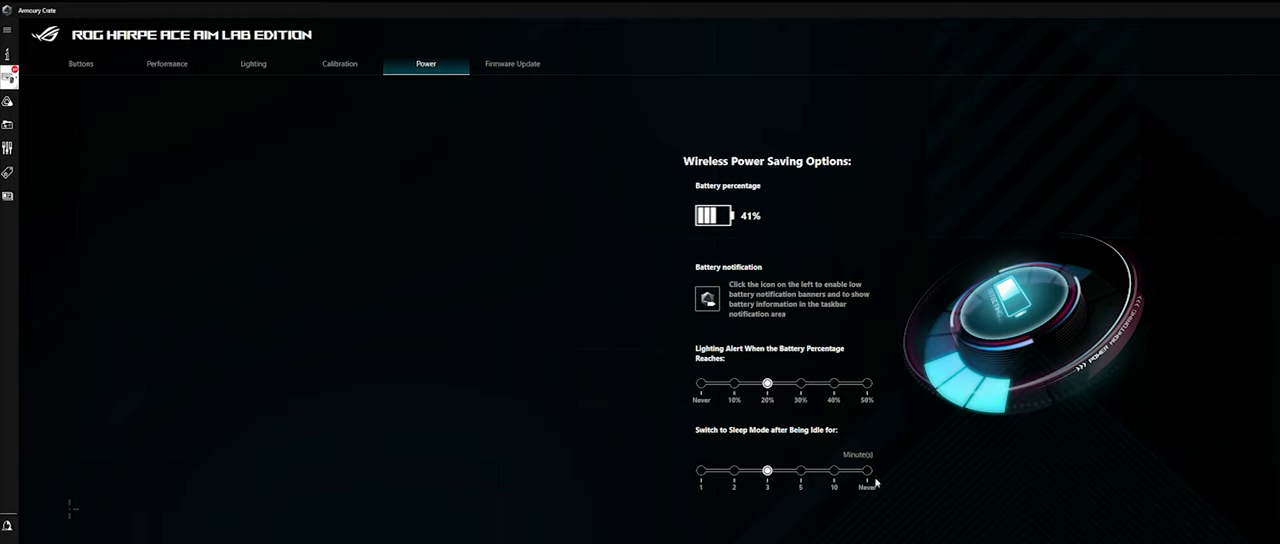
{"action": "mouse_move", "coordinate": [512, 103]}
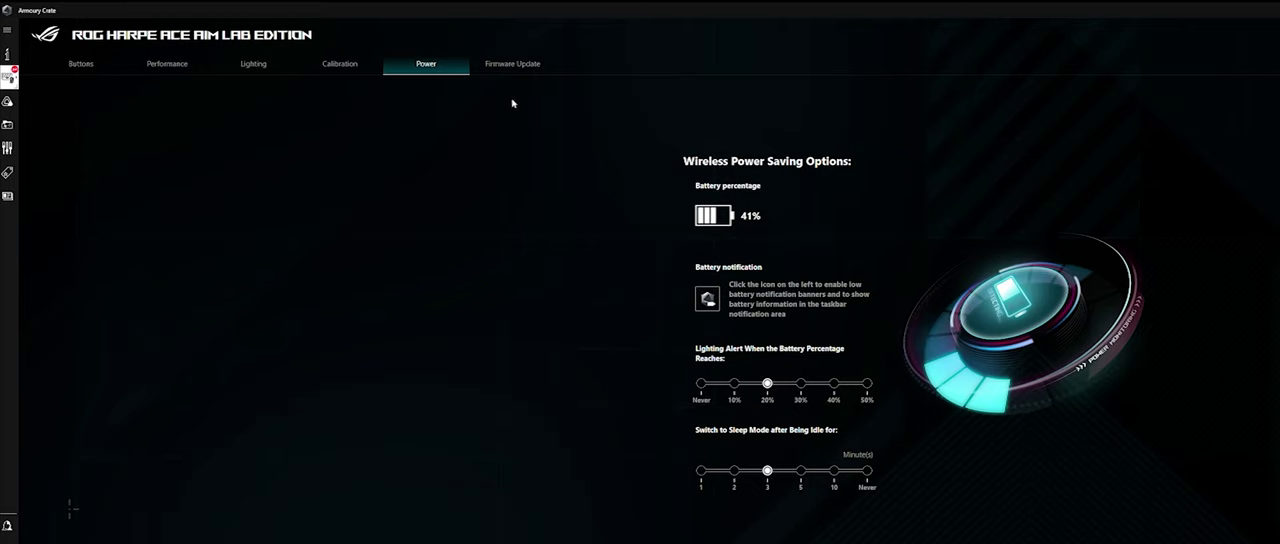
- Confirm Armoury Crate and all device components are up to date, then go to Aim Lab
{"action": "left_click", "coordinate": [512, 63]}
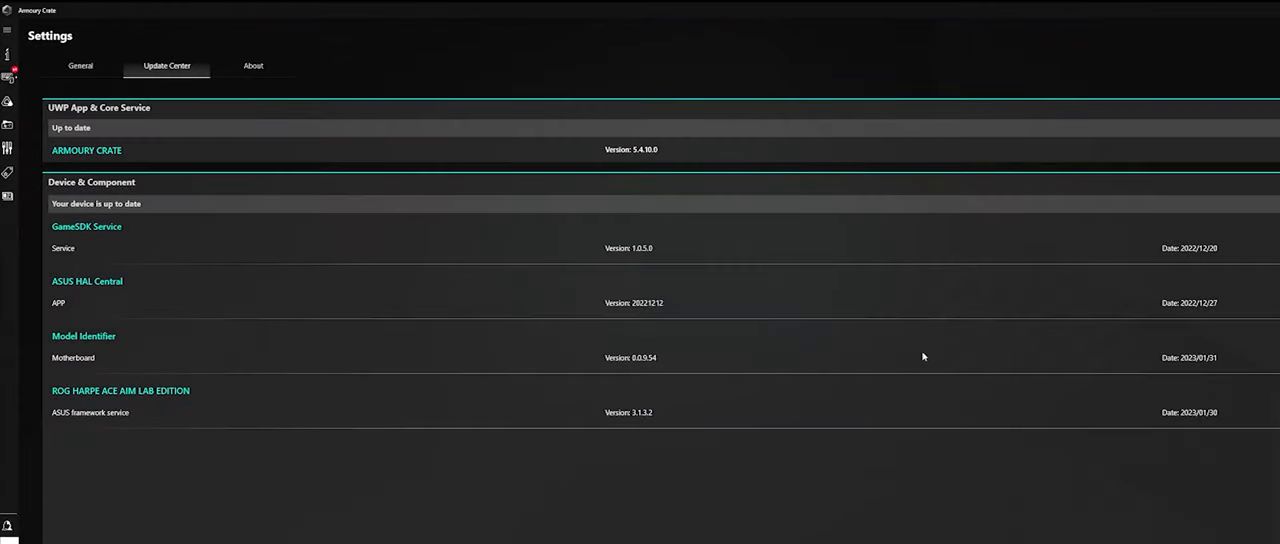
{"action": "mouse_move", "coordinate": [306, 227]}
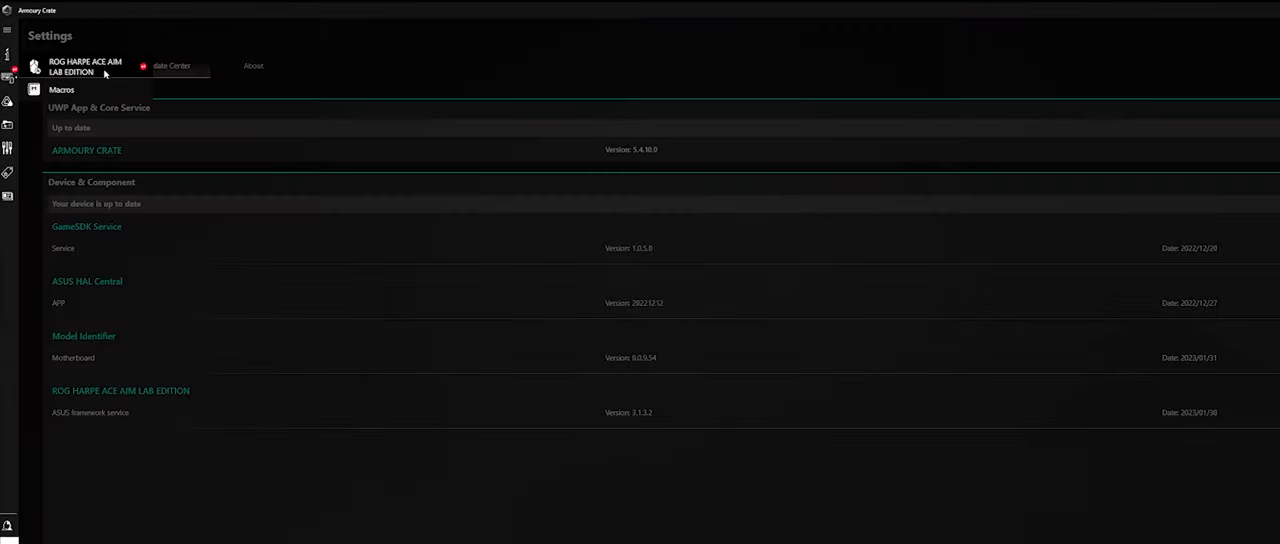
{"action": "left_click", "coordinate": [85, 66]}
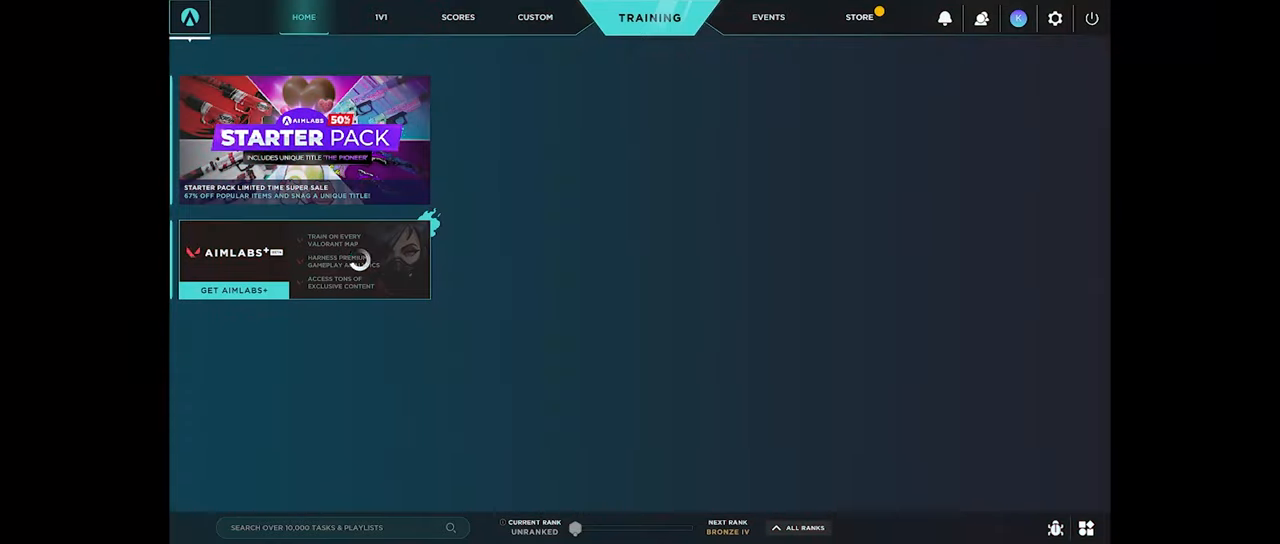
{"action": "mouse_move", "coordinate": [711, 183]}
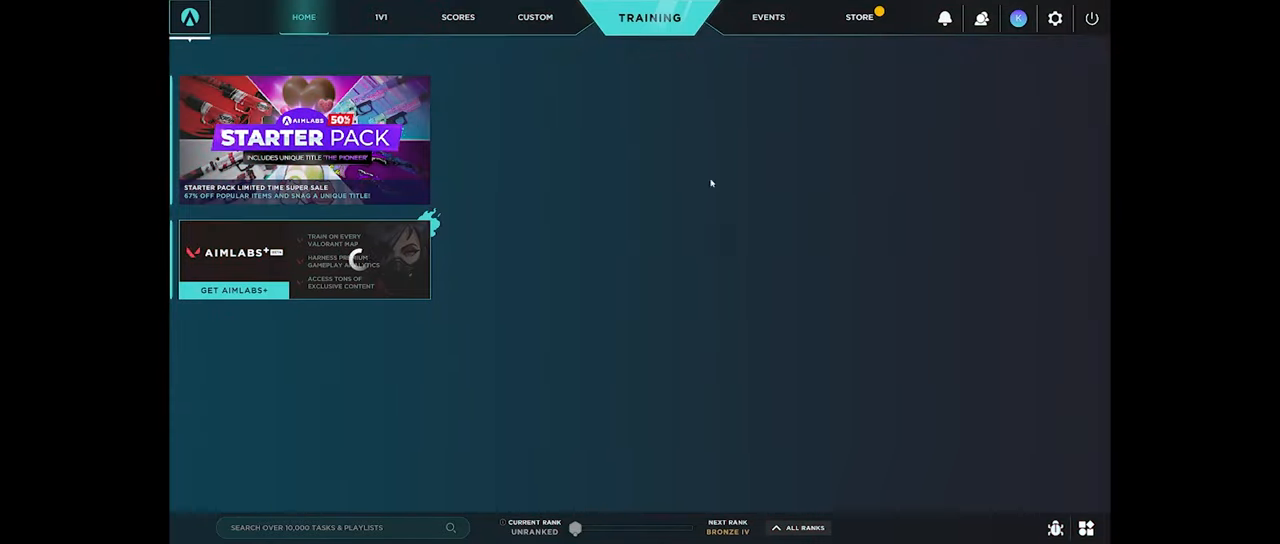
{"action": "mouse_move", "coordinate": [857, 311]}
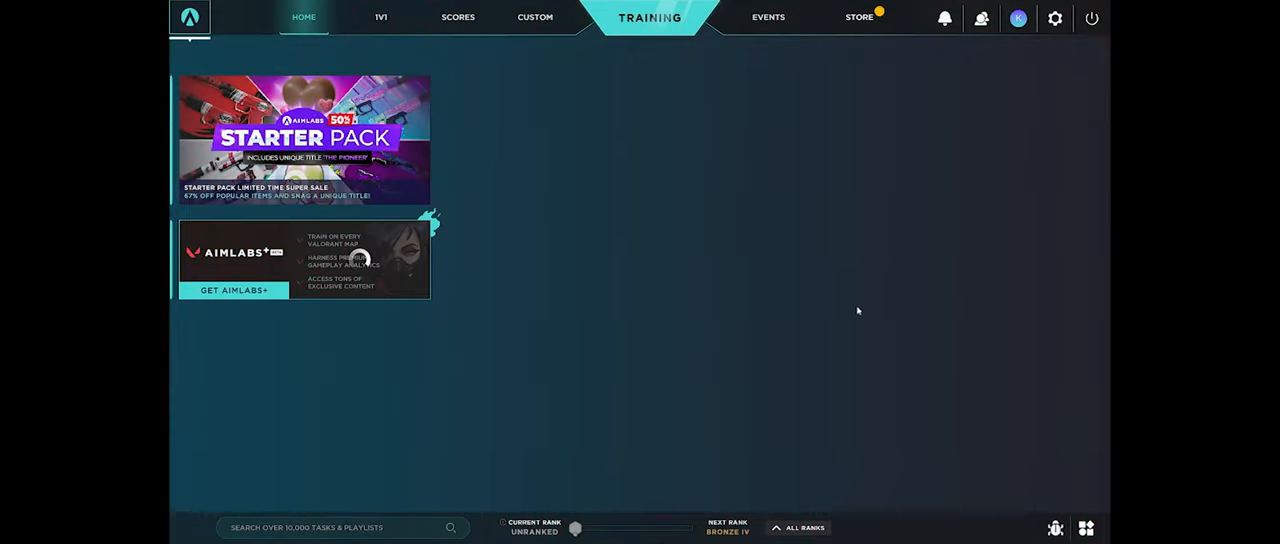
- Move from the Aim Lab home screen to the CUSTOM section
{"action": "left_click", "coordinate": [534, 17]}
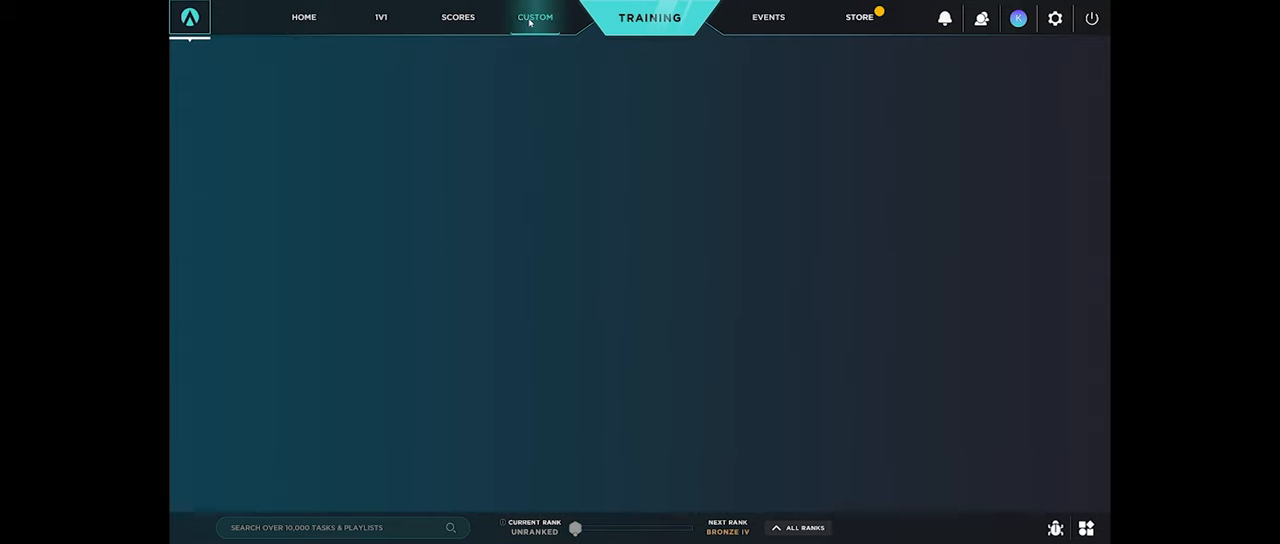
- Show the Settings Optimizer's Sensitivity, Mouse DPI, Angle Tuning and Liftoff Distance options
{"action": "left_click", "coordinate": [534, 17]}
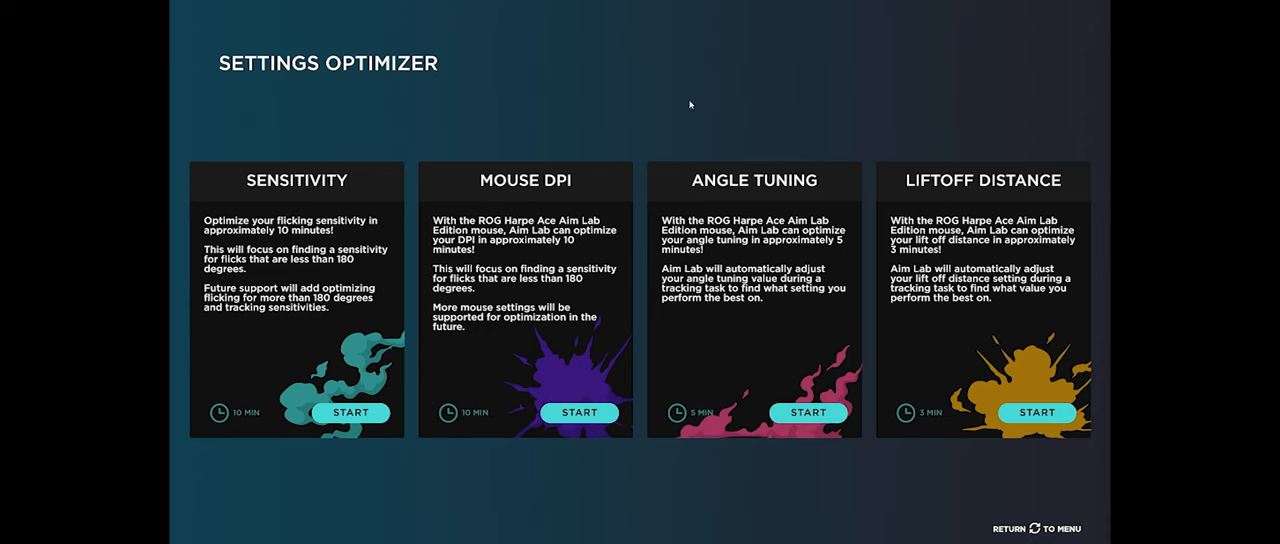
{"action": "mouse_move", "coordinate": [475, 145]}
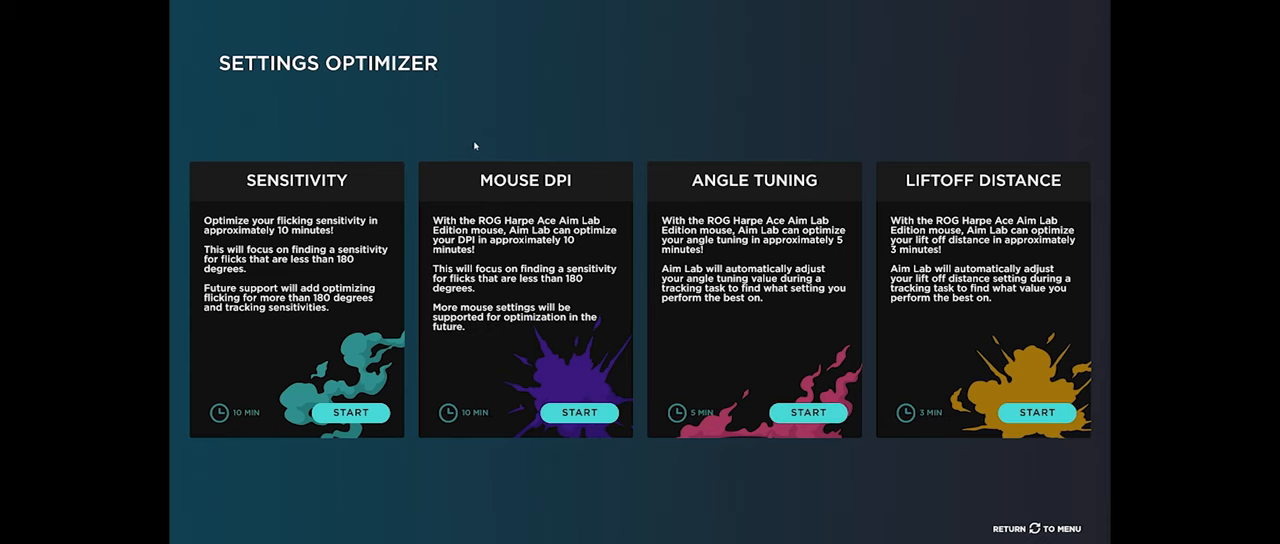
{"action": "mouse_move", "coordinate": [718, 253]}
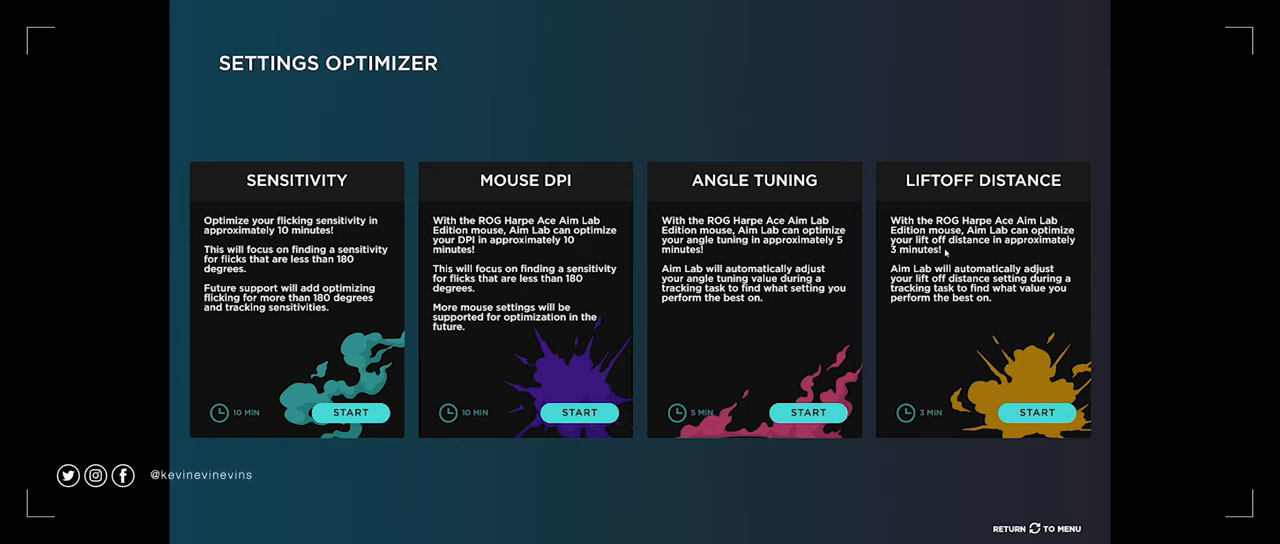
{"action": "mouse_move", "coordinate": [982, 399]}
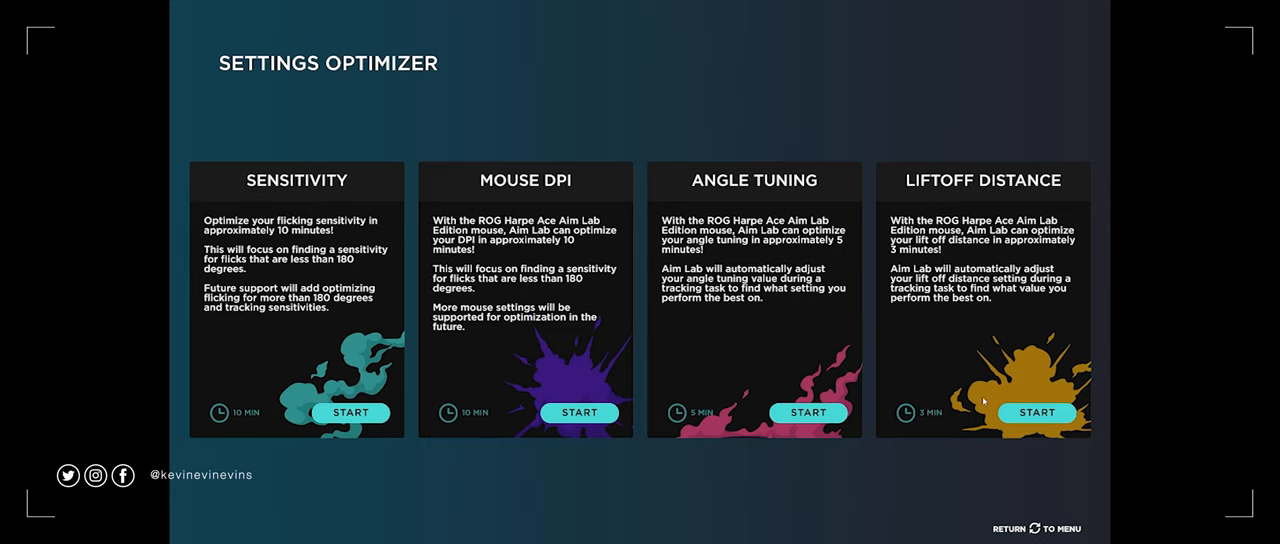